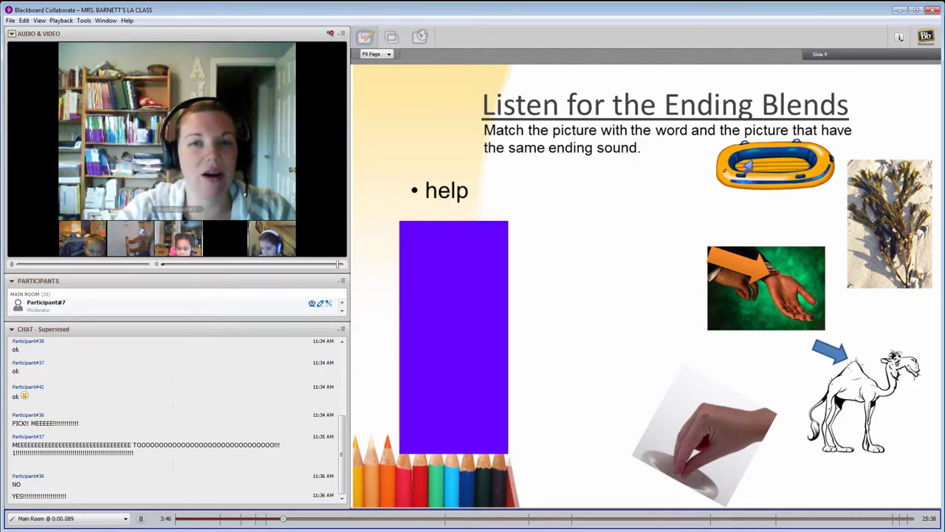
pyautogui.moveTo(779, 331)
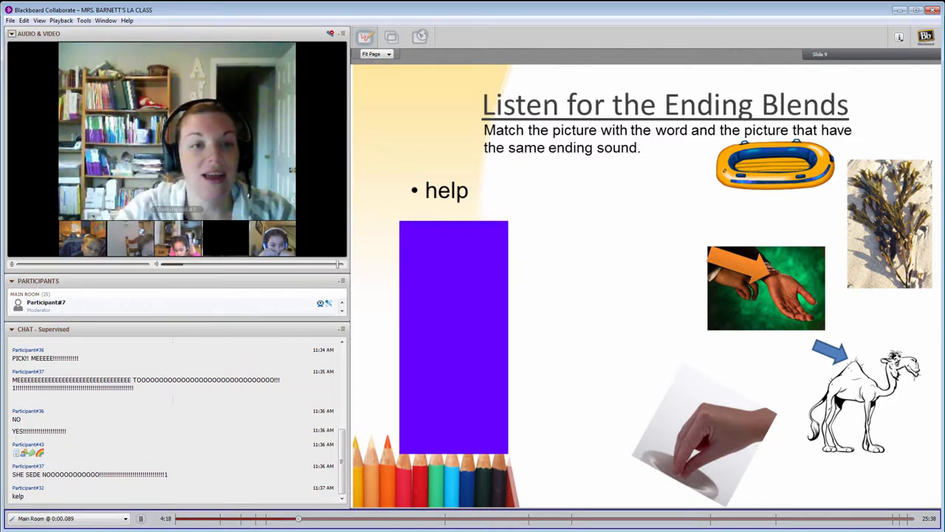
# Draw a red line from the word 'help' to the kelp picture on the ending-blends slide
pyautogui.moveTo(472, 196); pyautogui.dragTo(860, 225)
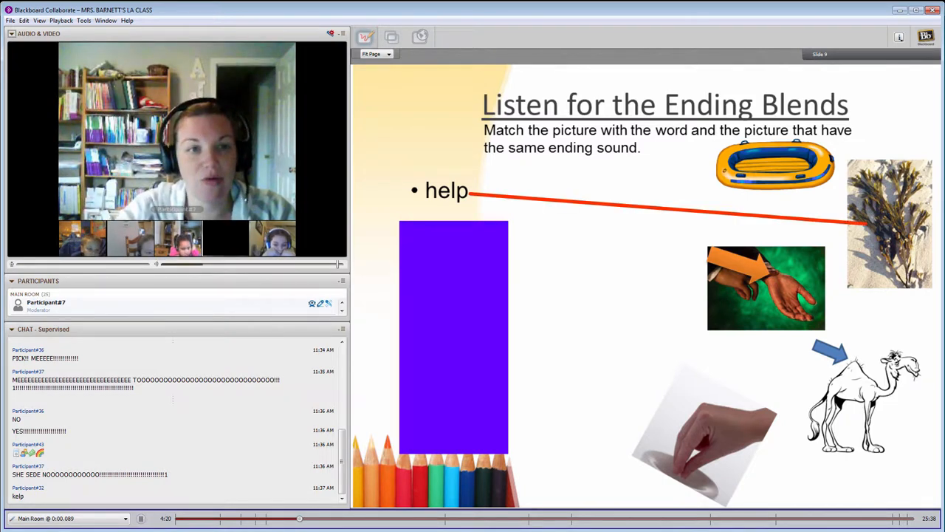